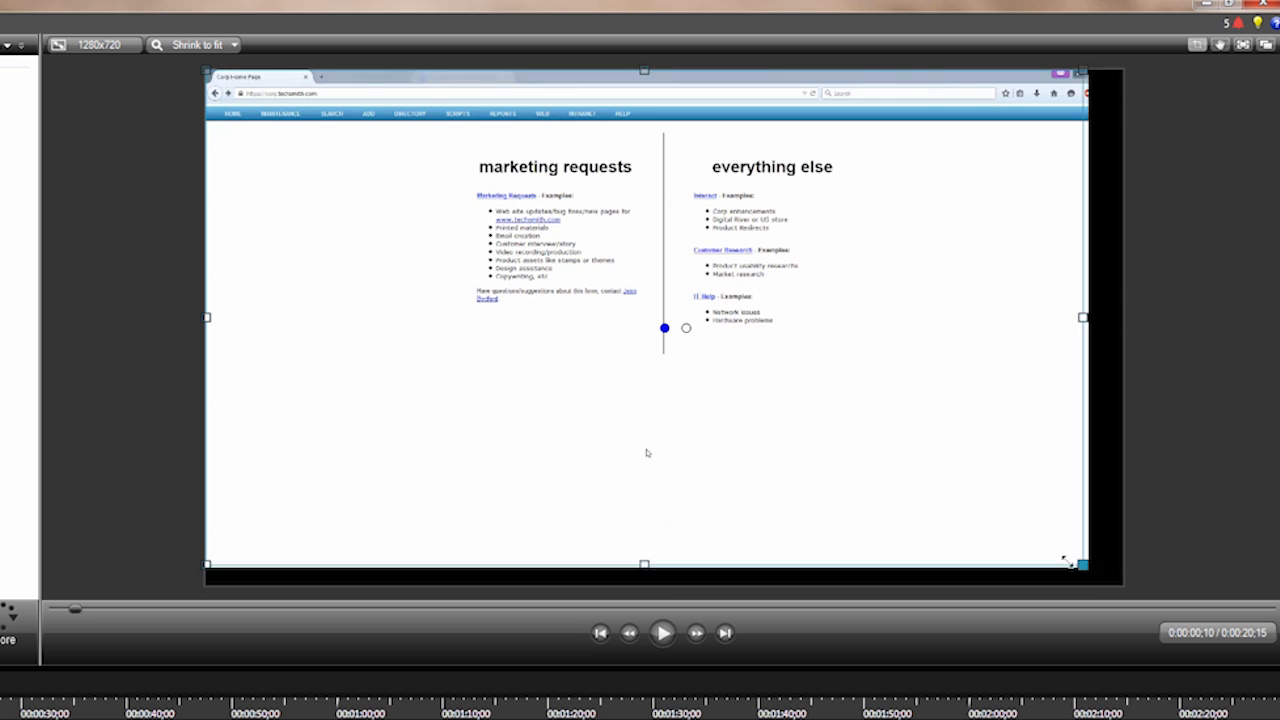
Crop the web-page clip on all four edges so only the marketing requests list remains.
drag(1080, 564, 892, 460)
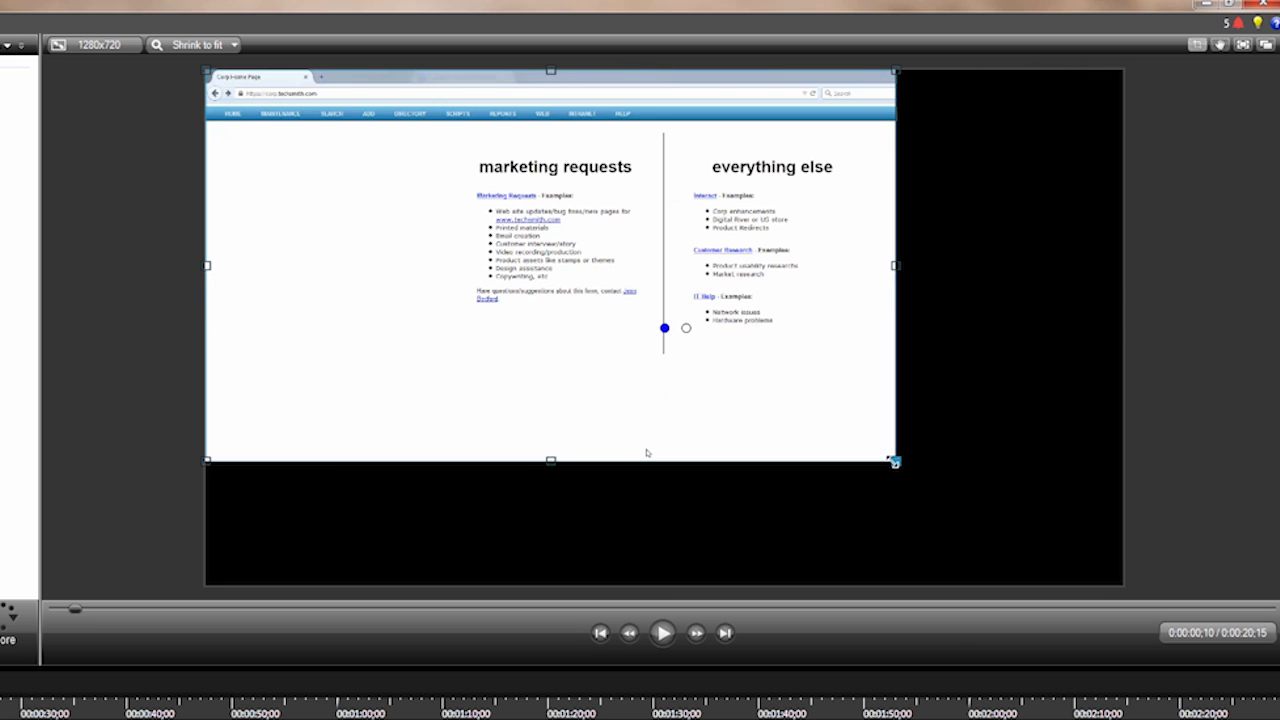
drag(892, 460, 780, 418)
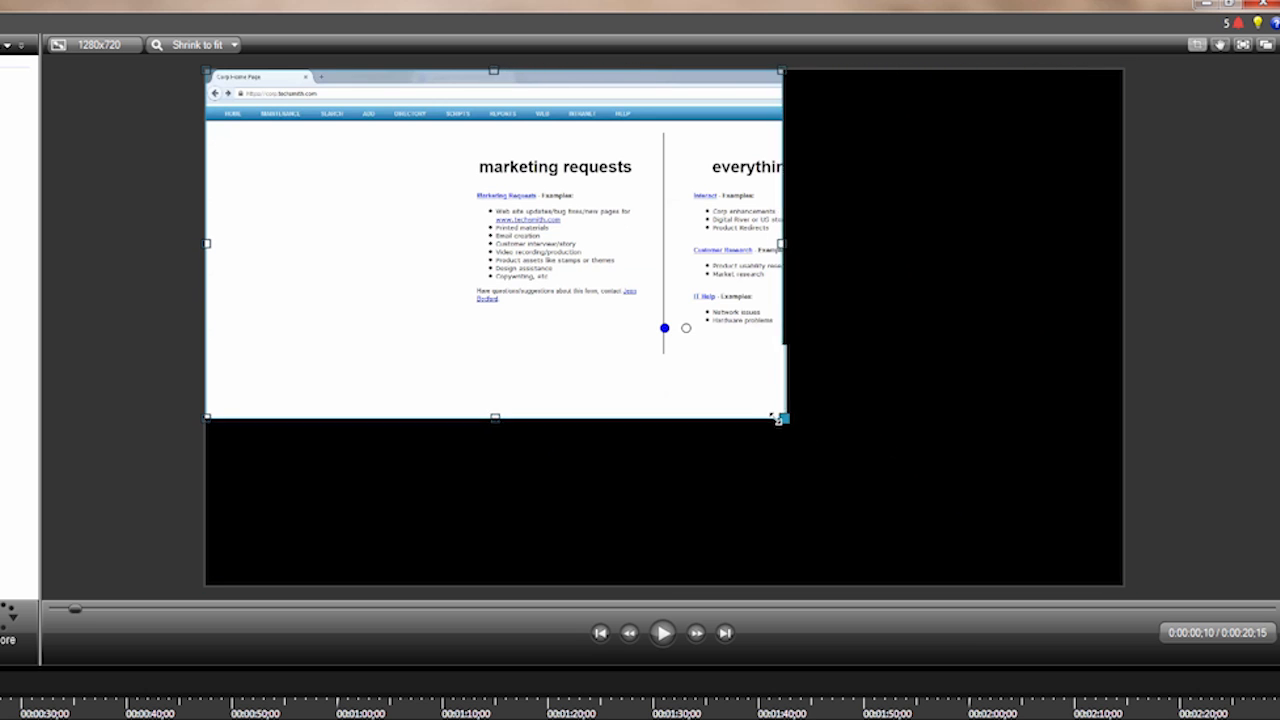
drag(784, 418, 662, 382)
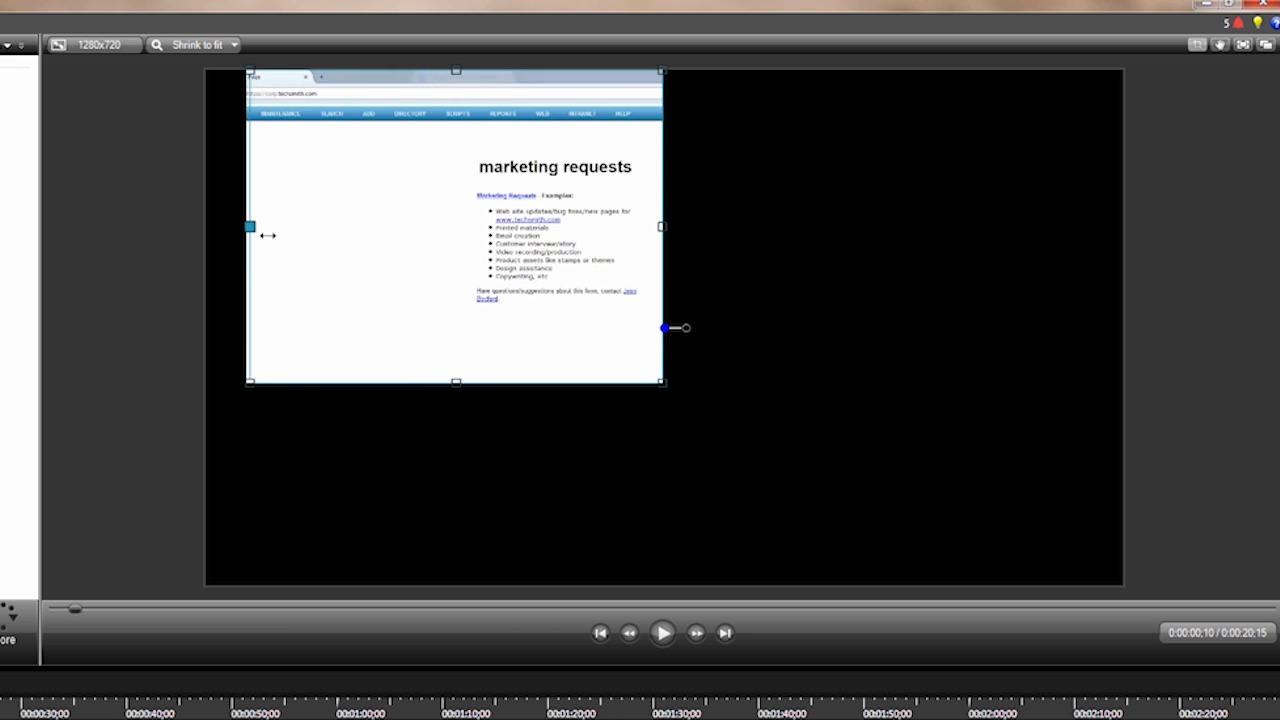
drag(250, 226, 424, 226)
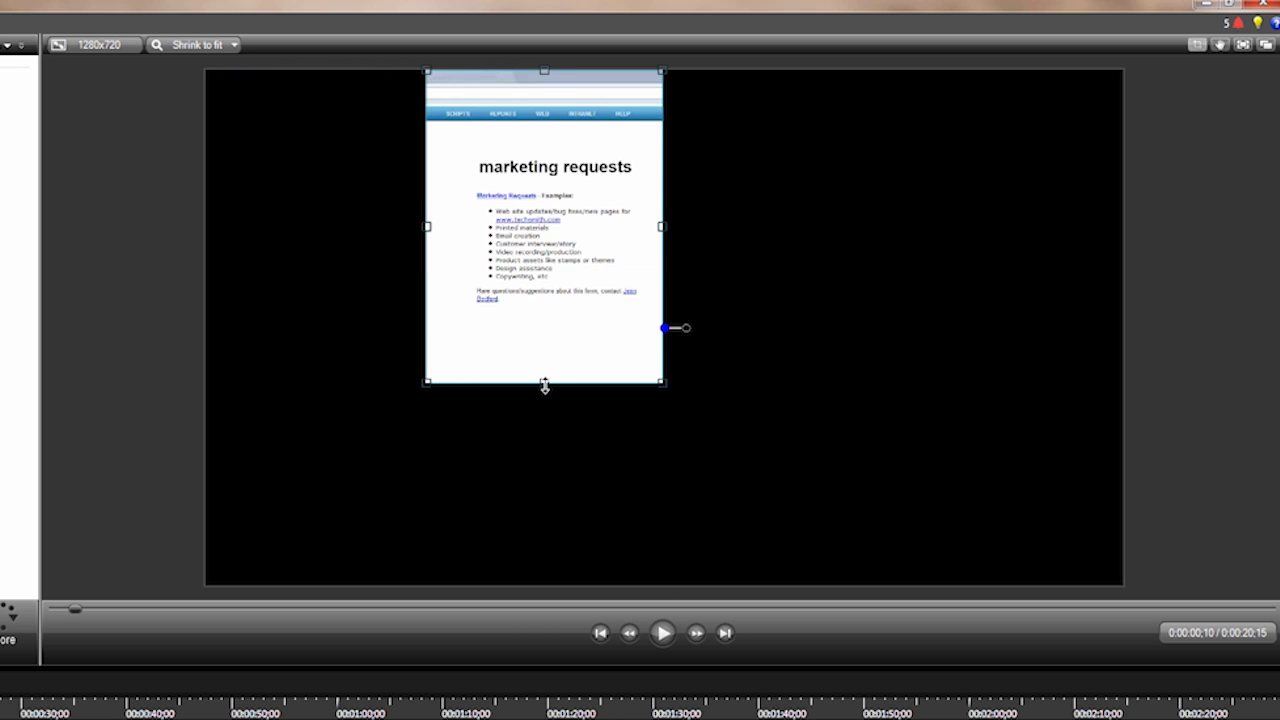
drag(544, 382, 544, 310)
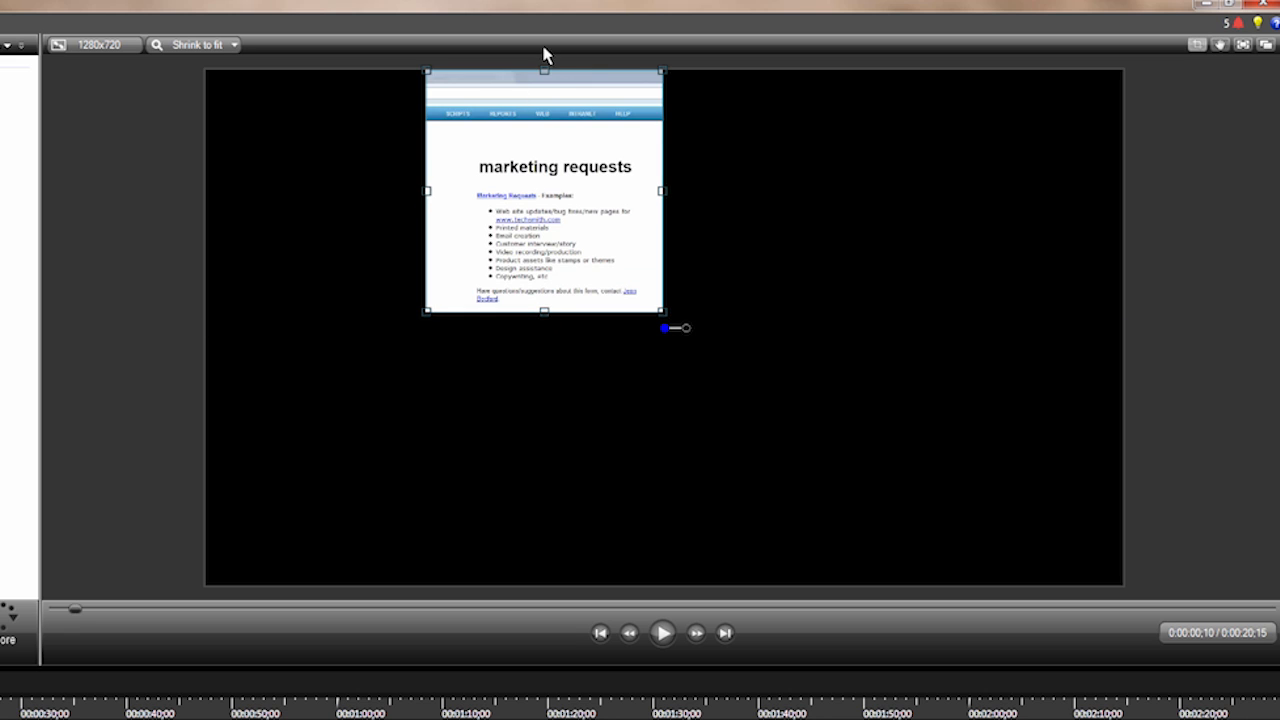
drag(544, 72, 544, 152)
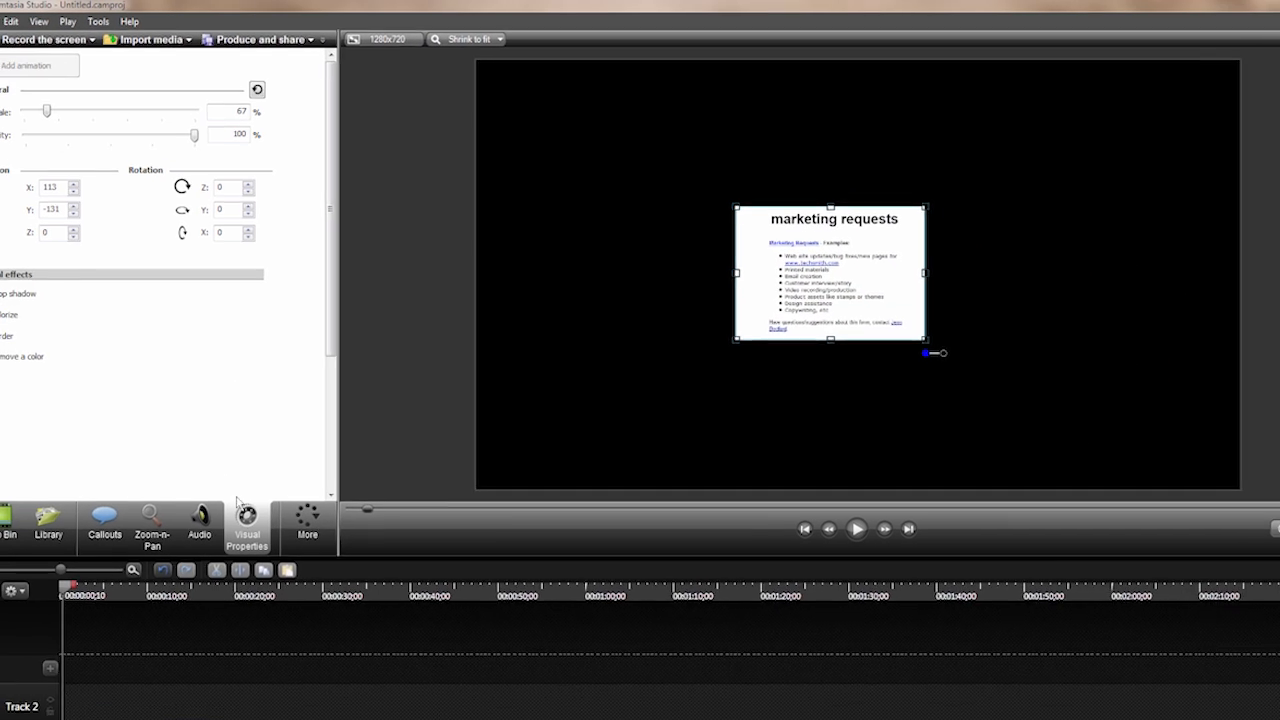
Raise the cropped page clip's Scale from 67% to 200% in Visual Properties.
drag(48, 112, 72, 104)
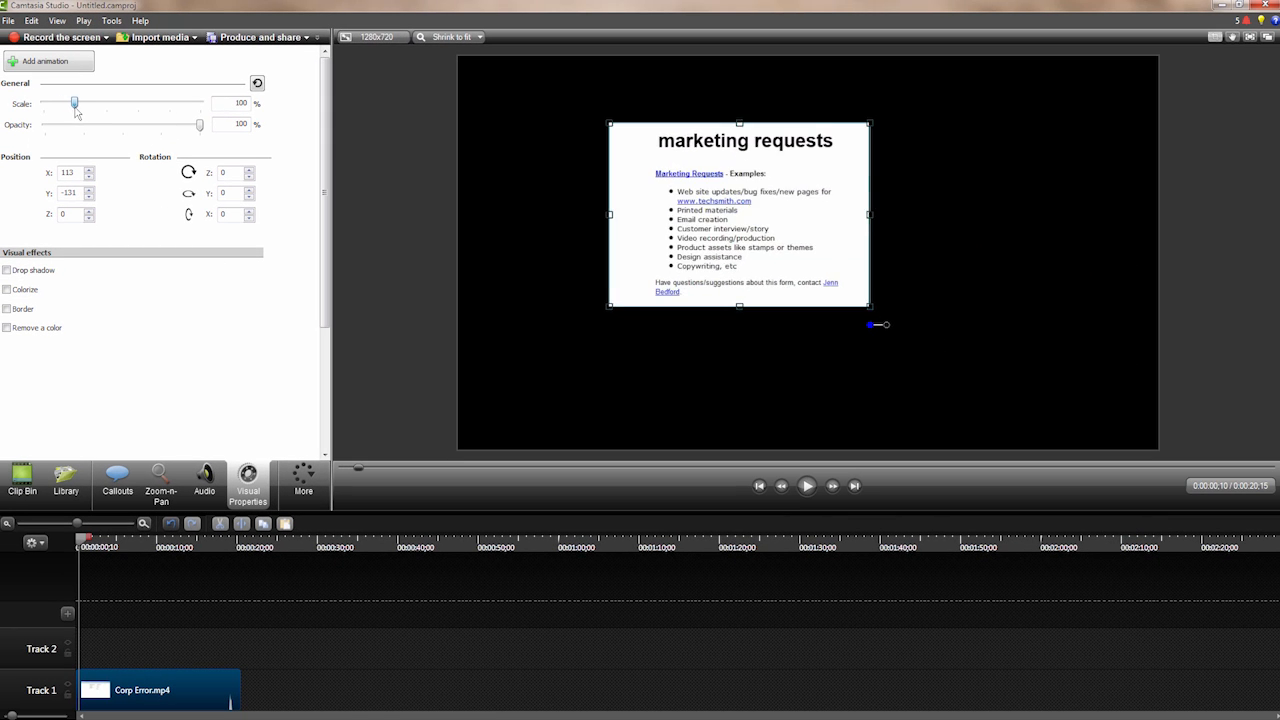
drag(74, 104, 108, 104)
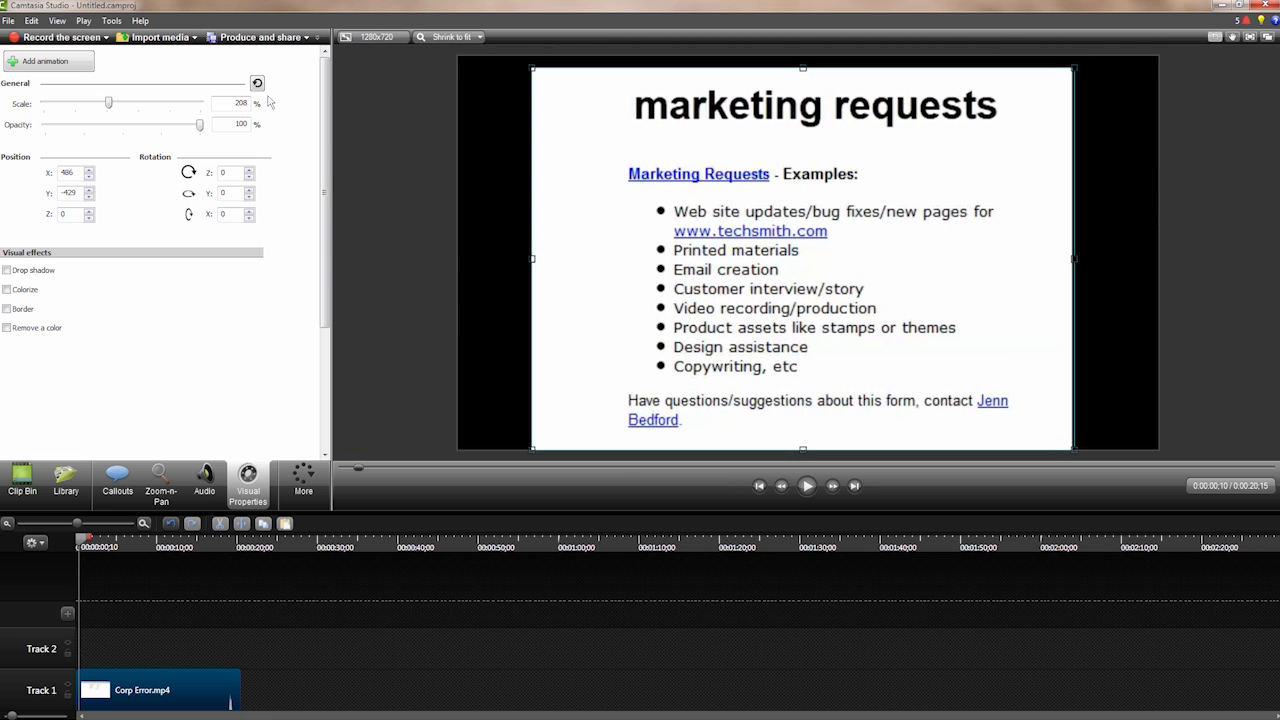
drag(108, 102, 116, 102)
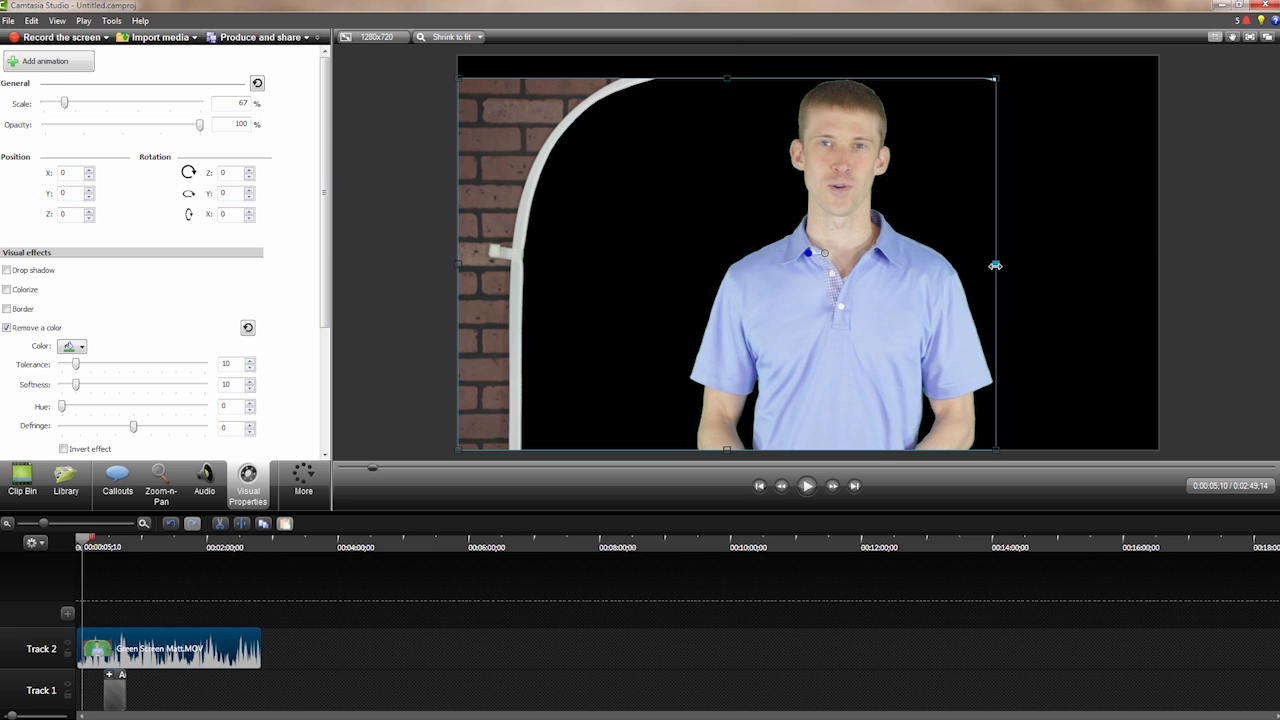
Crop the presenter clip's left edge inward until the brick wall and arch are gone.
drag(458, 264, 626, 264)
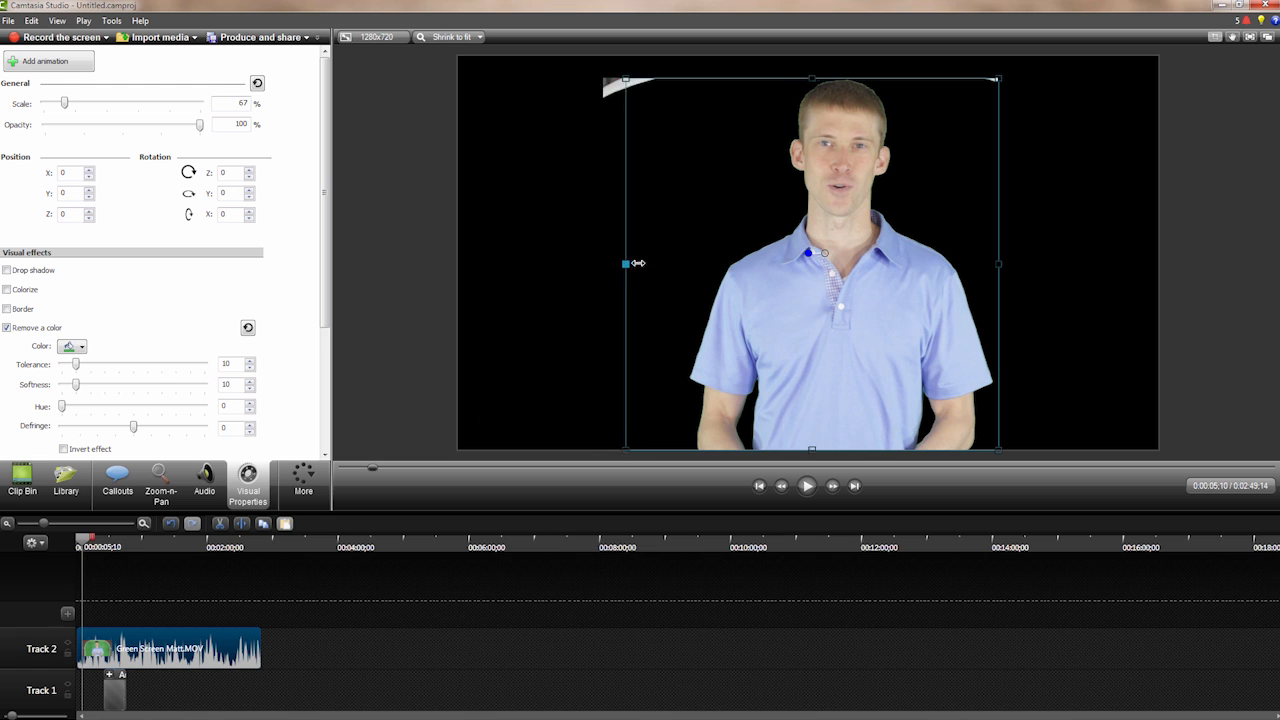
drag(624, 264, 668, 264)
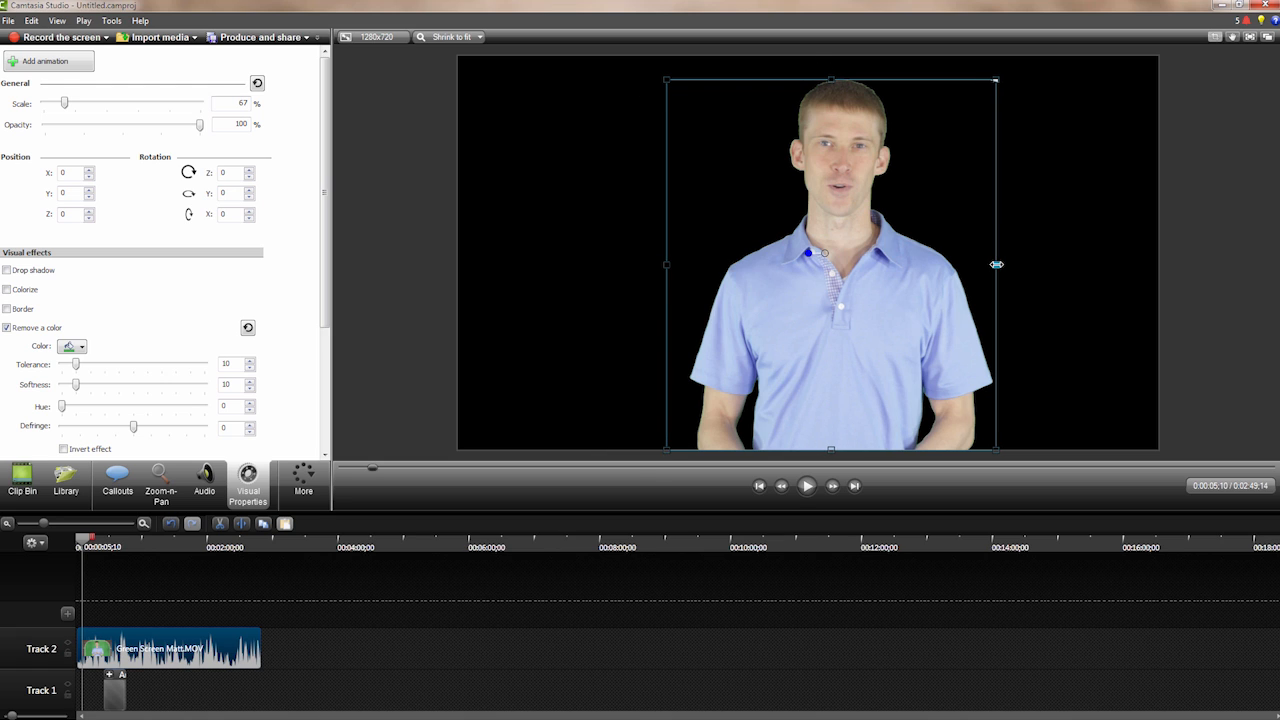
Drag the presenter to the canvas's right edge, leaving open space on the left.
drag(830, 264, 896, 336)
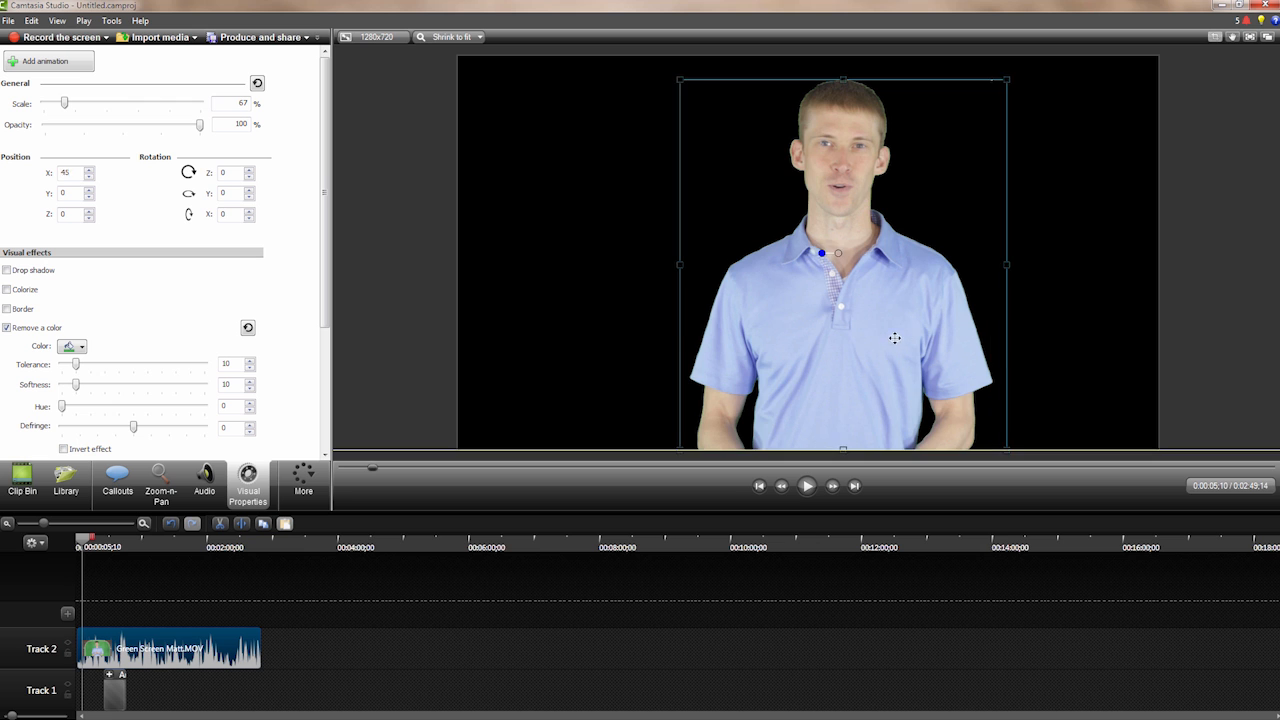
drag(844, 252, 968, 252)
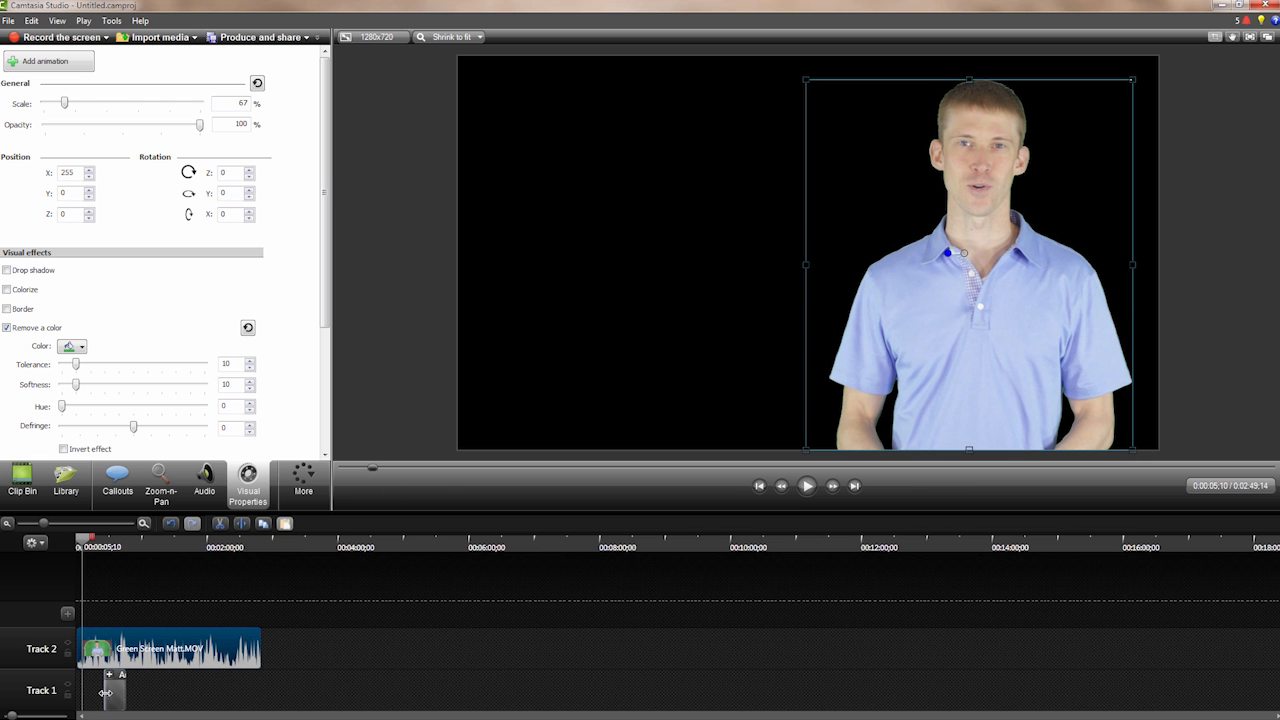